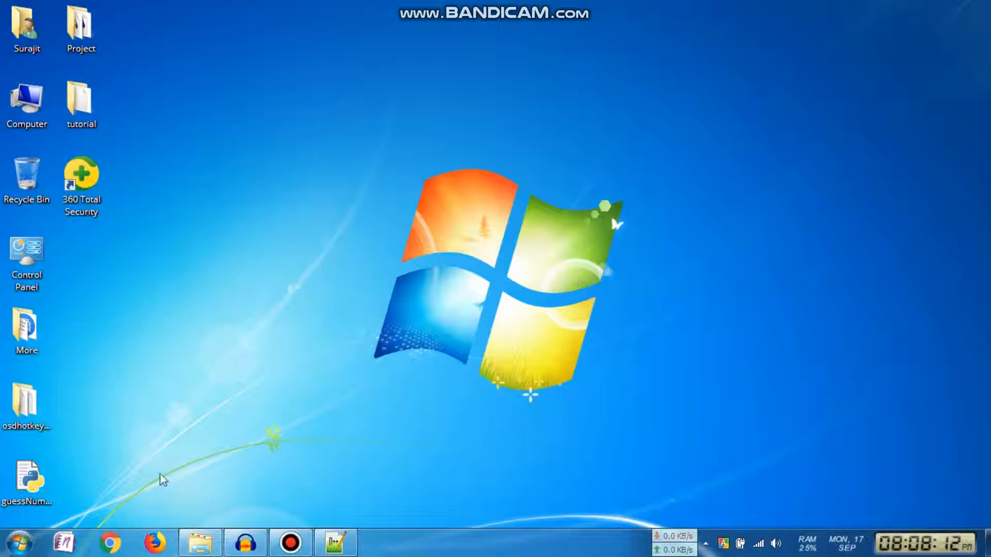
# - Launch cmd from the Start menu, peek at its console properties and dismiss them unchanged
pyautogui.click(18, 544)
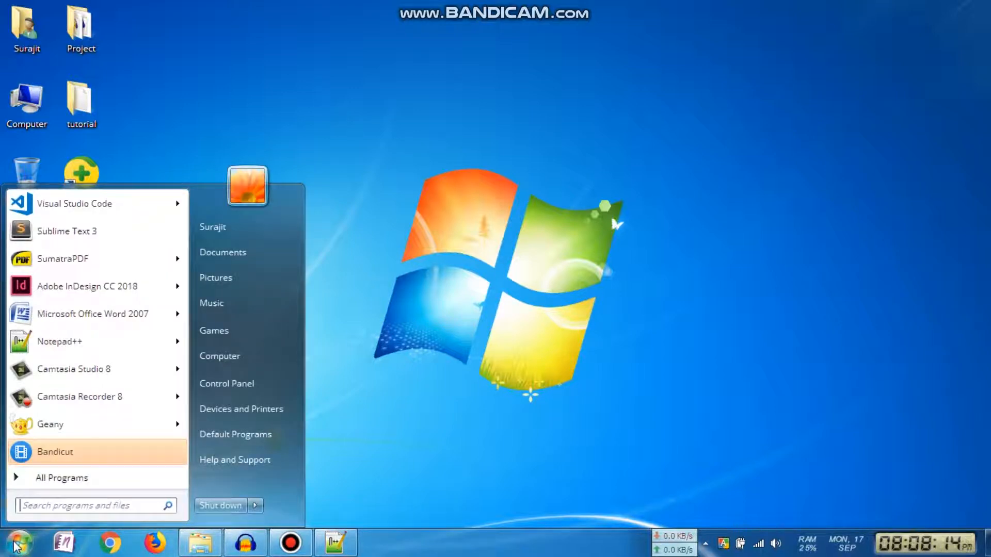
pyautogui.write('cm')
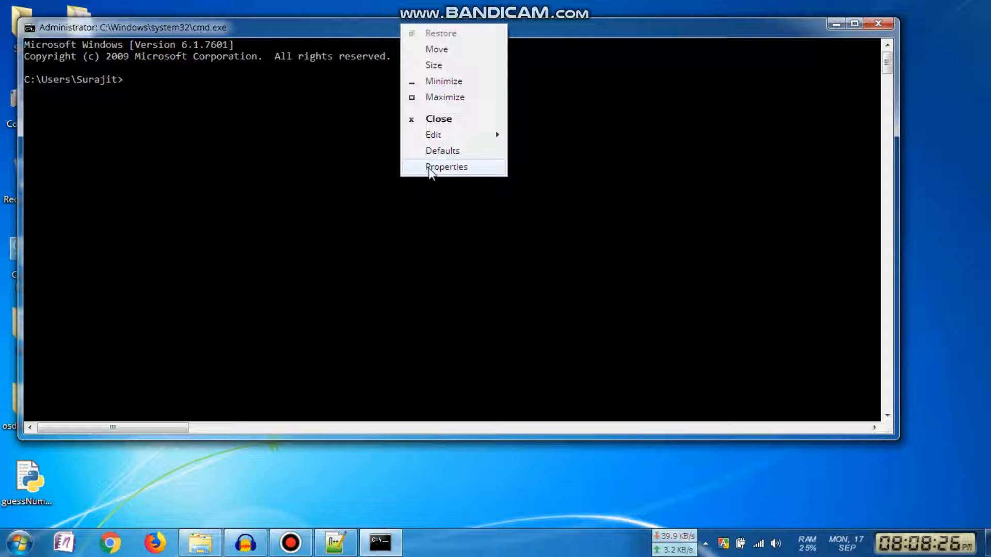
pyautogui.click(446, 167)
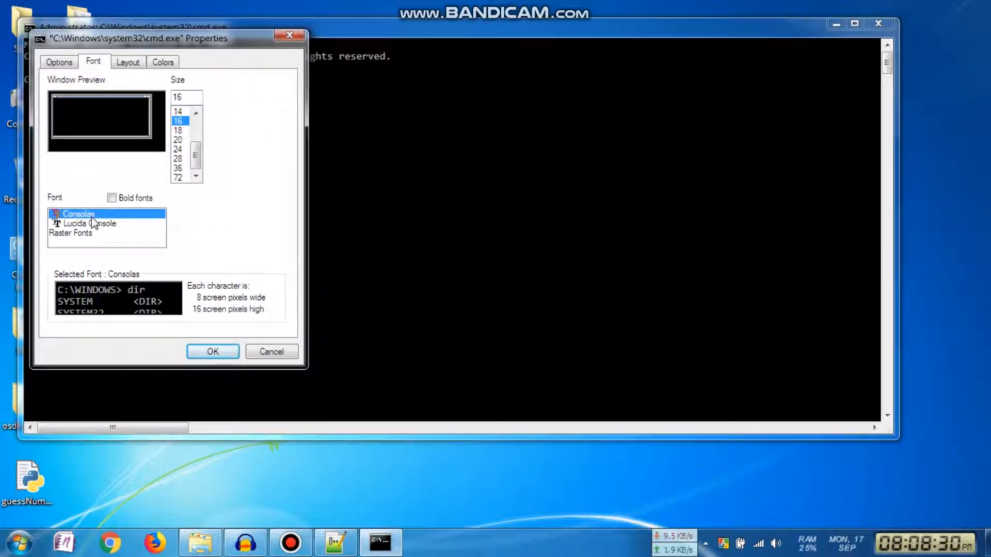
pyautogui.moveTo(98, 232)
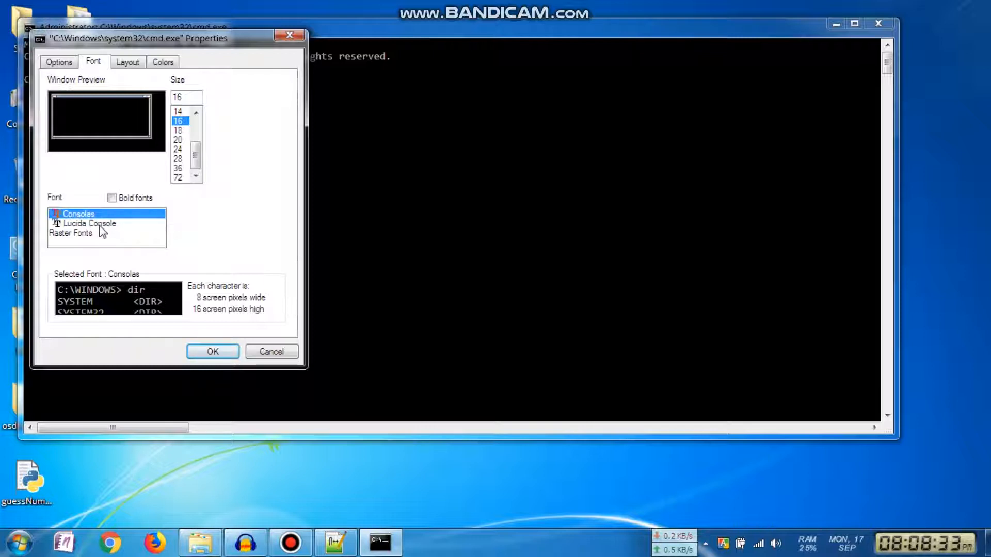
pyautogui.moveTo(82, 242)
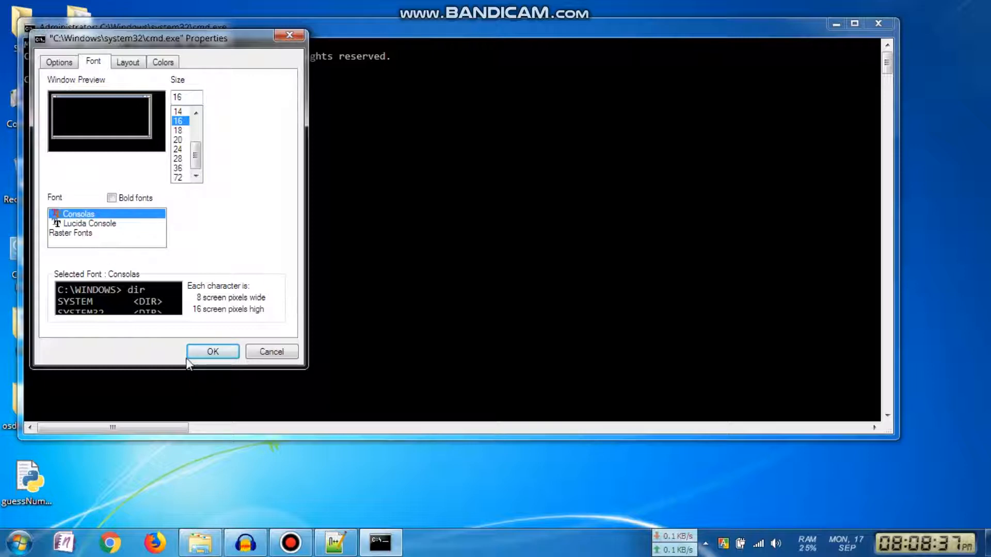
pyautogui.click(213, 352)
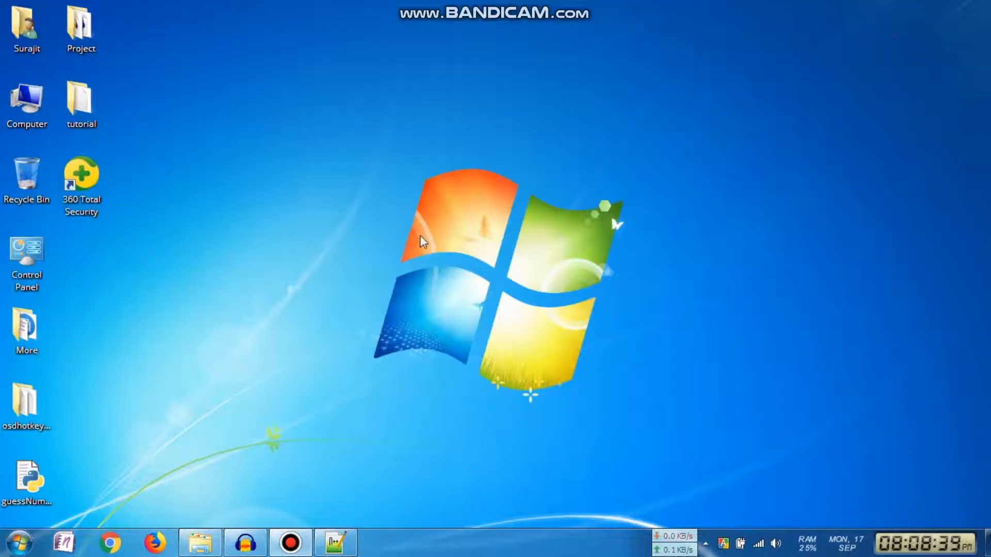
pyautogui.moveTo(416, 232)
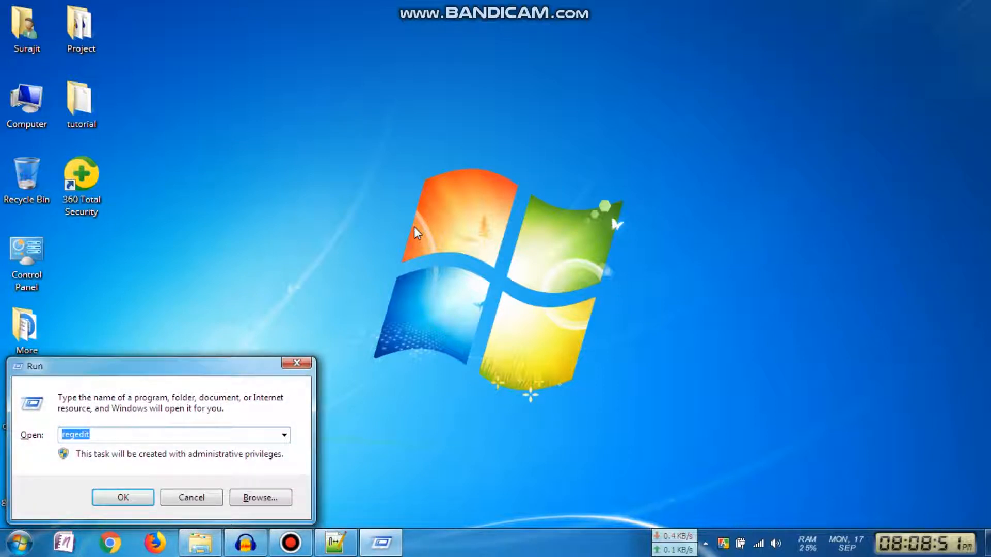
# - Run regedit from the Run dialog to bring up Registry Editor
pyautogui.write('re')
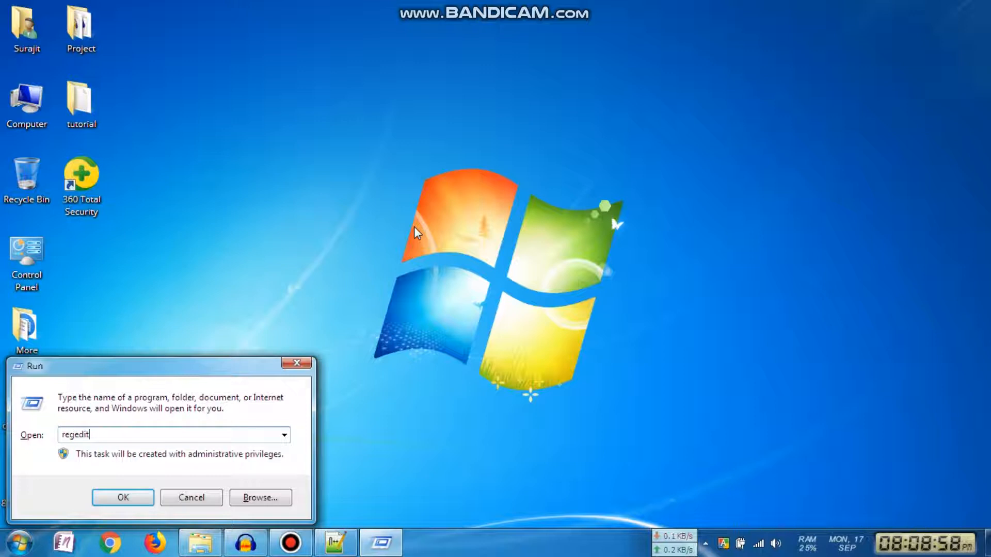
pyautogui.click(123, 498)
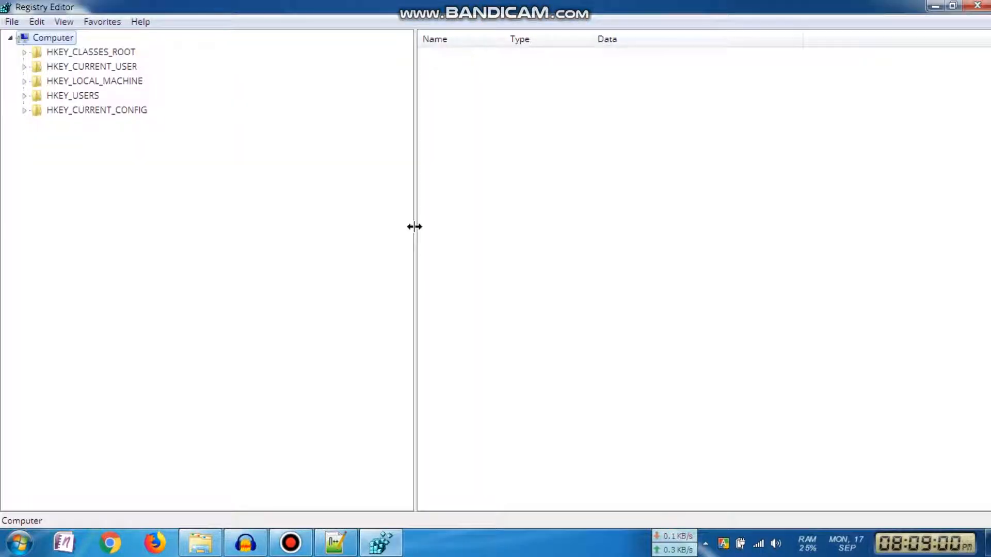
pyautogui.moveTo(125, 114)
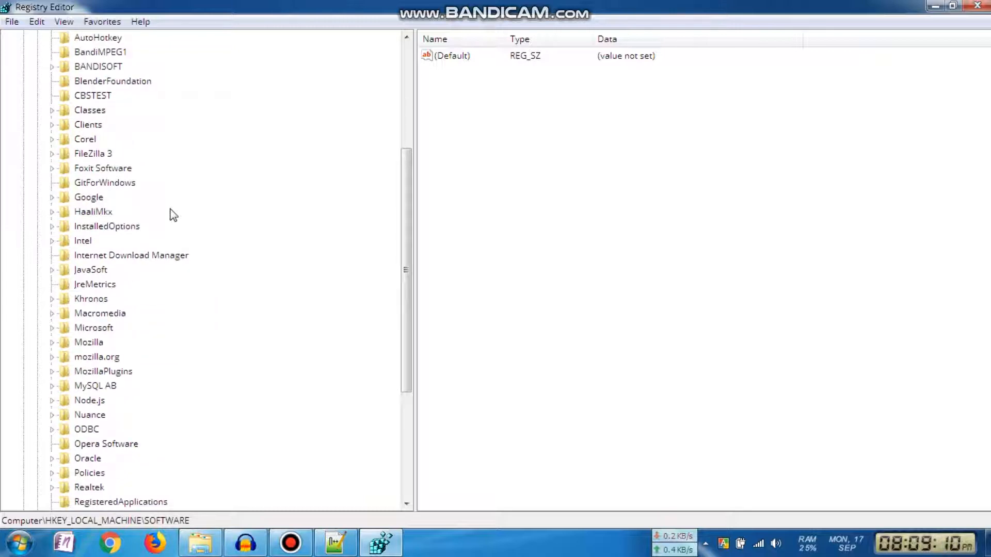
# - Navigate to Console\TrueTypeFont, listing Lucida Console, Consolas and the Asian fonts
pyautogui.scroll(-3)
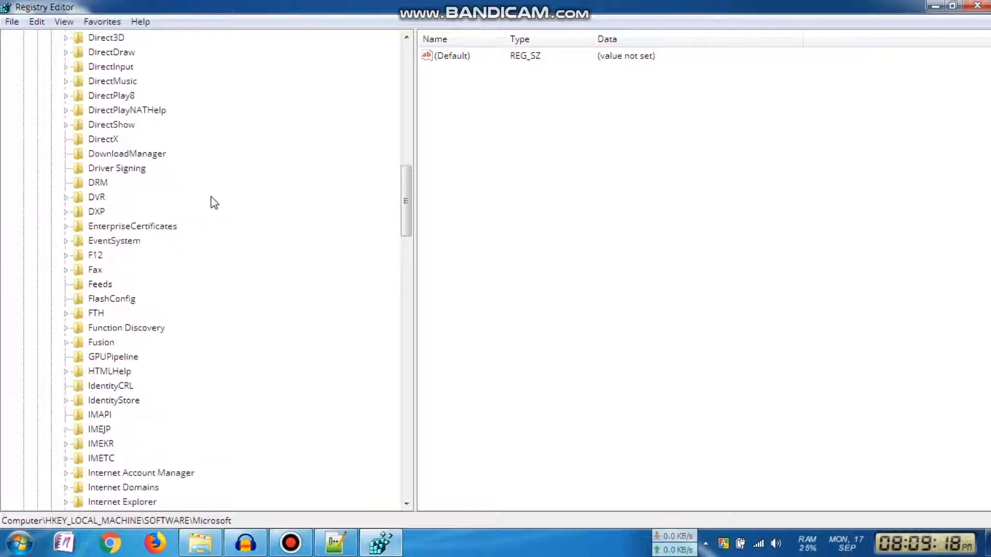
pyautogui.scroll(-3)
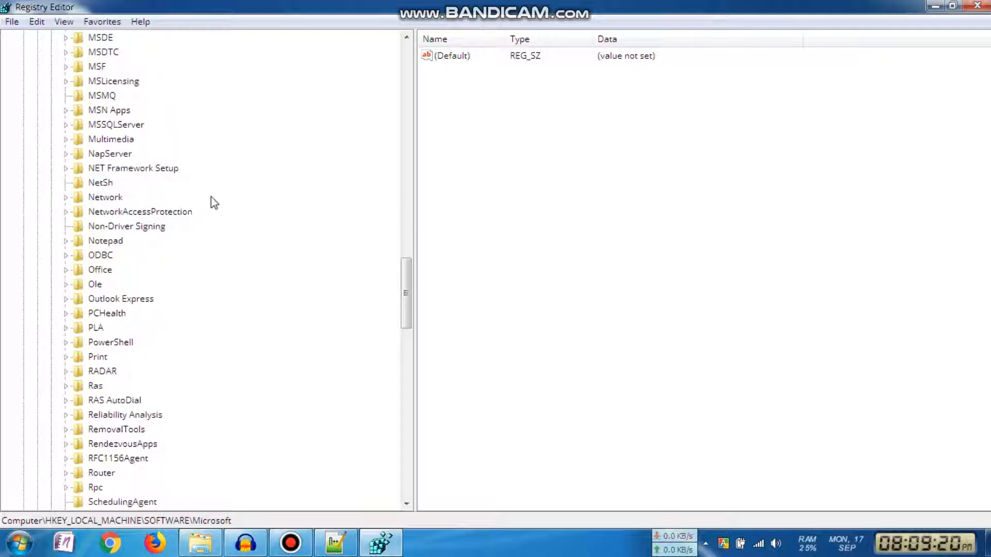
pyautogui.scroll(-3)
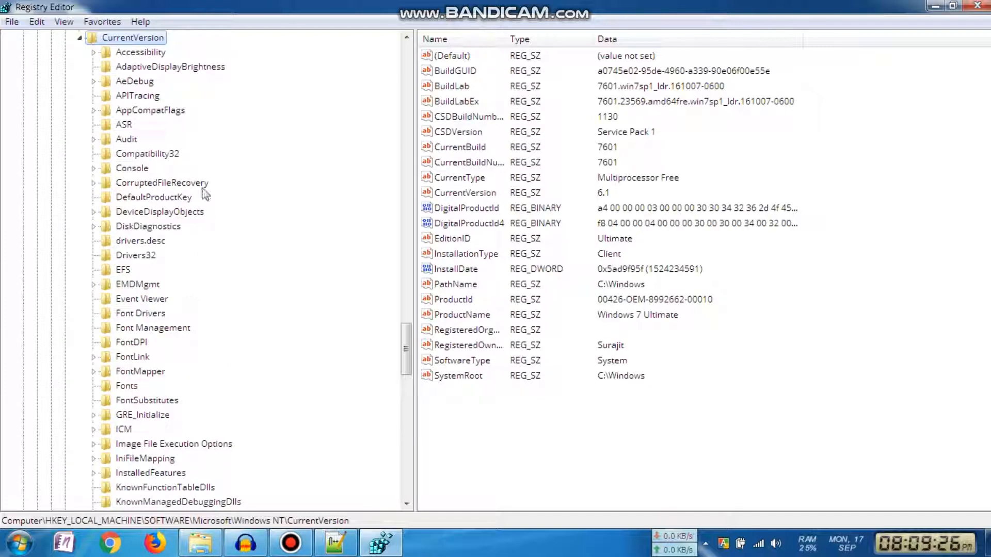
pyautogui.scroll(-3)
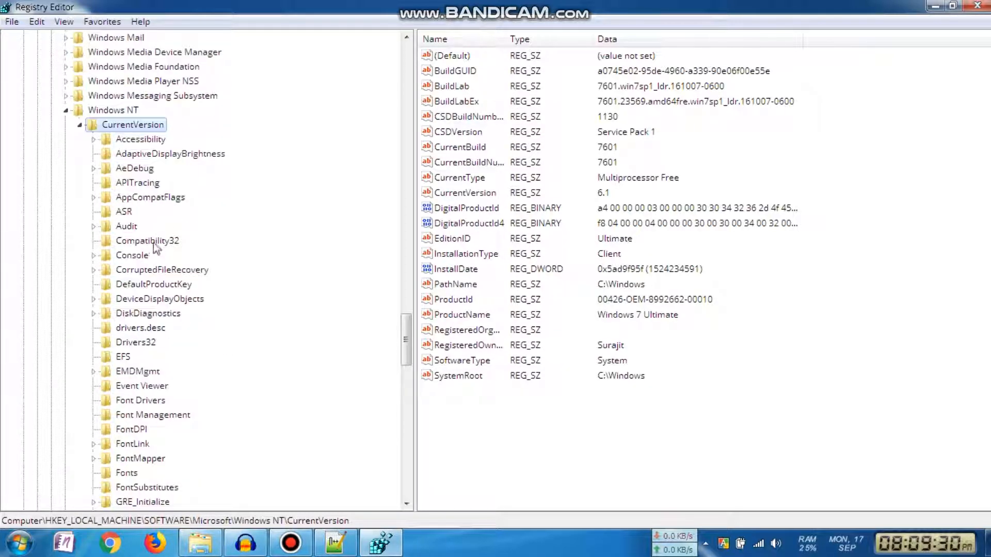
pyautogui.click(132, 255)
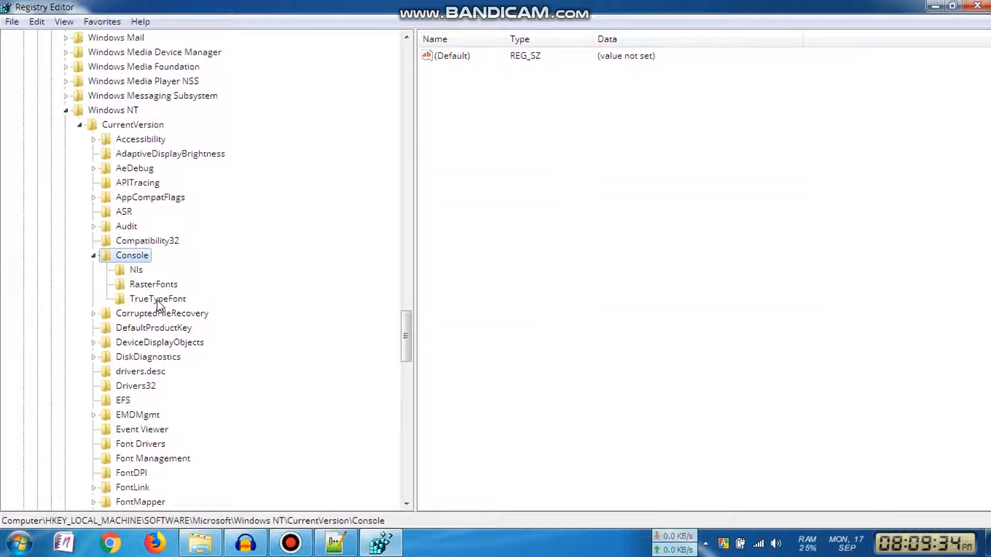
pyautogui.click(157, 298)
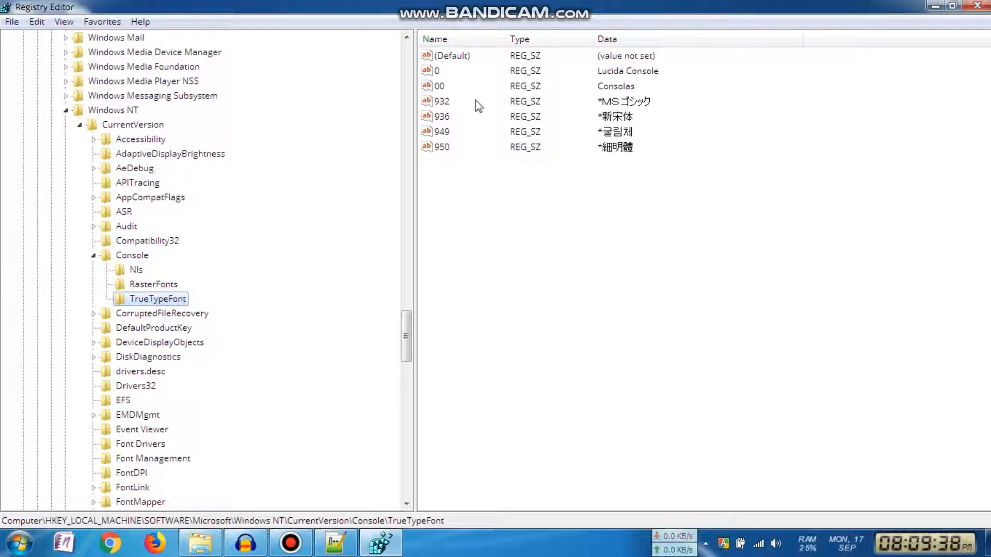
pyautogui.moveTo(626, 81)
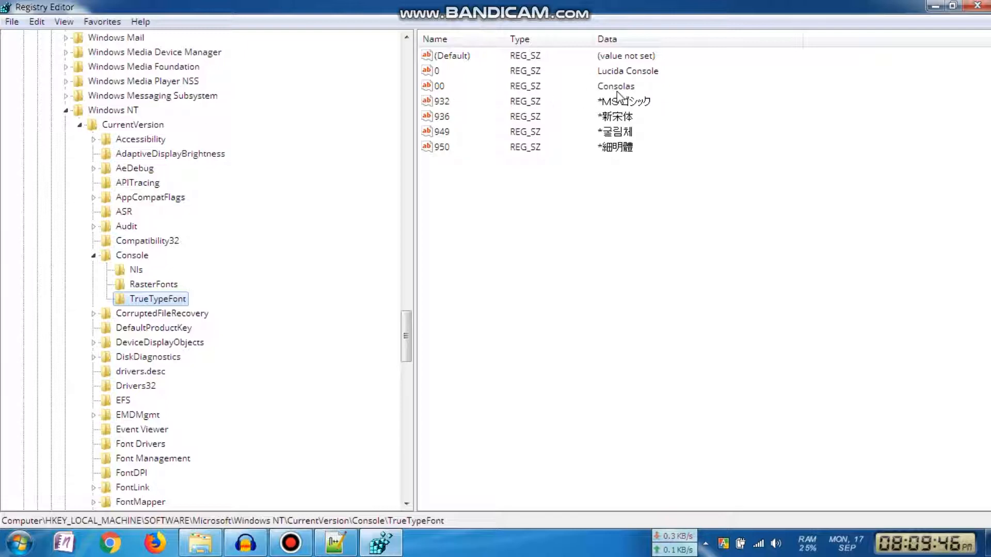
pyautogui.moveTo(467, 184)
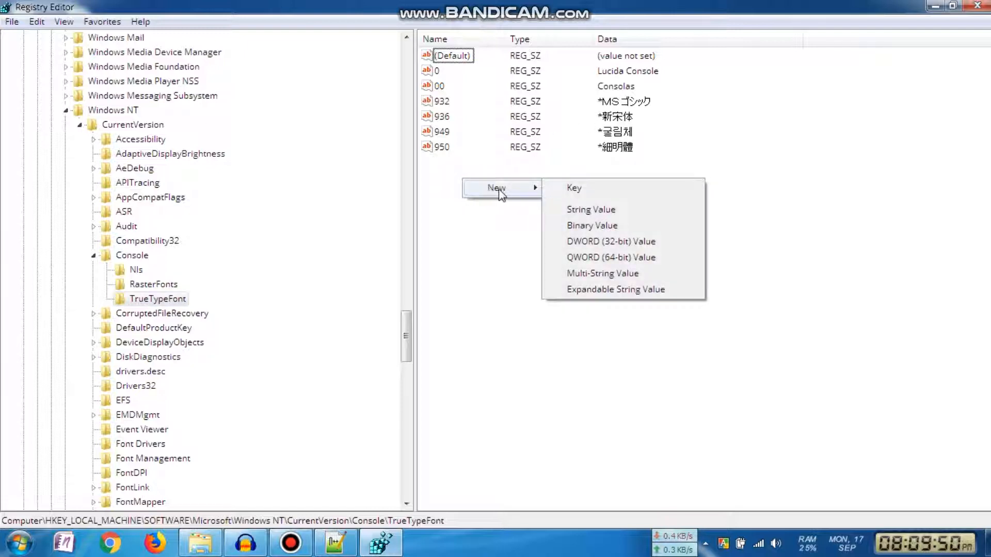
pyautogui.moveTo(590, 209)
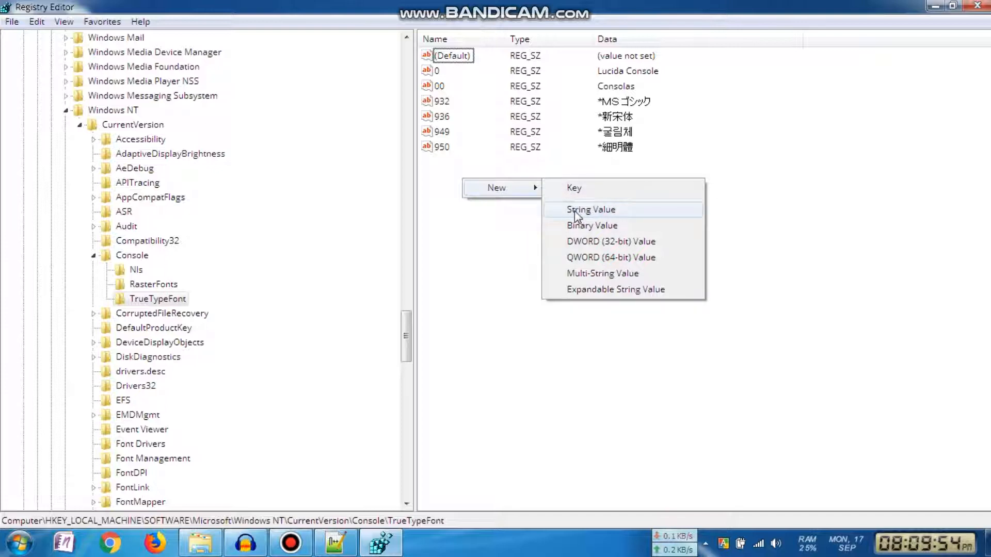
# - Create string value 000 with data Monaco under TrueTypeFont, then close Registry Editor
pyautogui.click(590, 209)
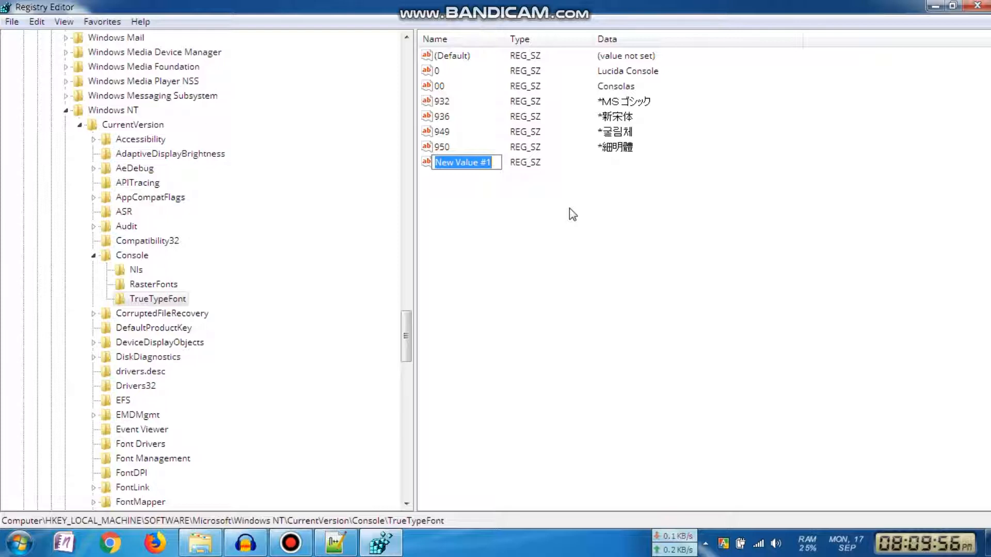
pyautogui.write('000')
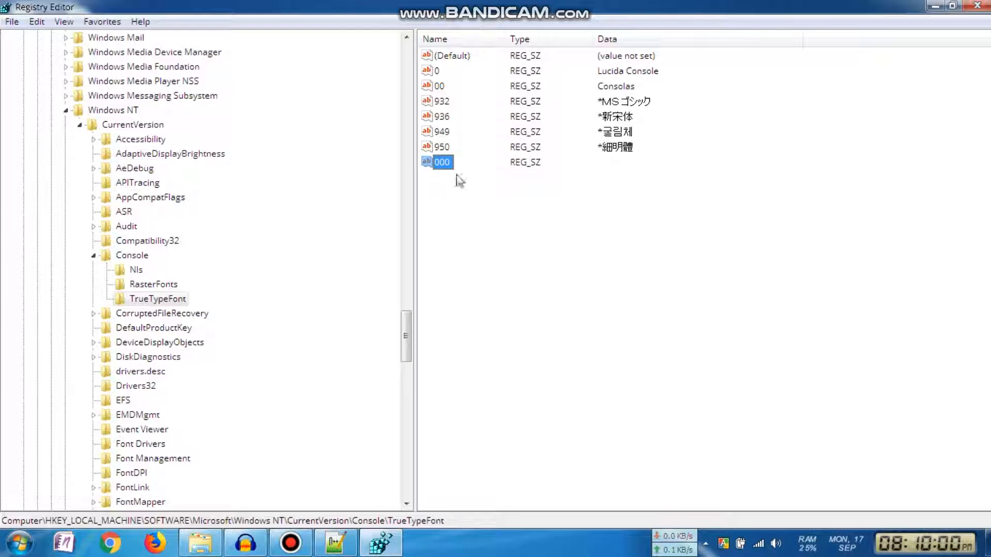
pyautogui.doubleClick(442, 162)
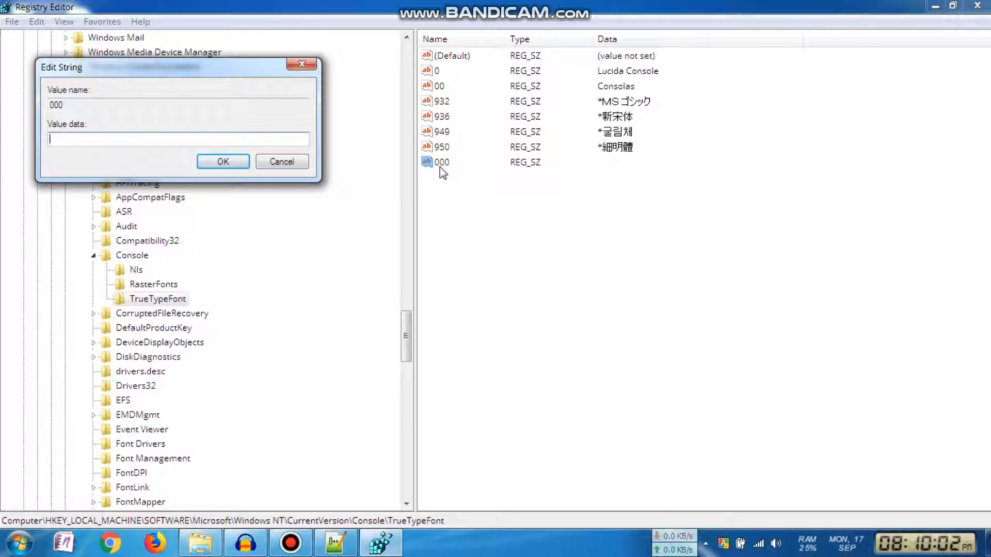
pyautogui.write('Monaco')
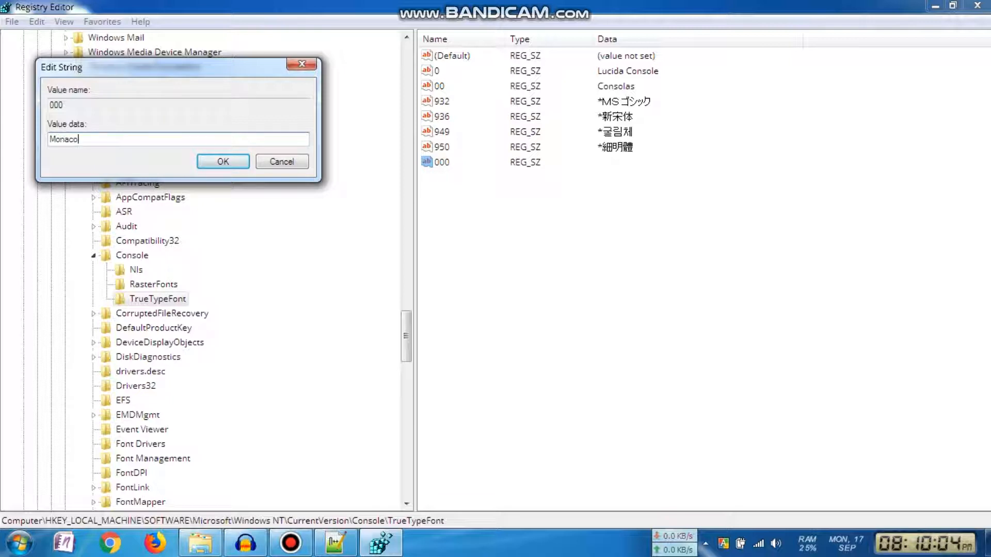
pyautogui.click(223, 161)
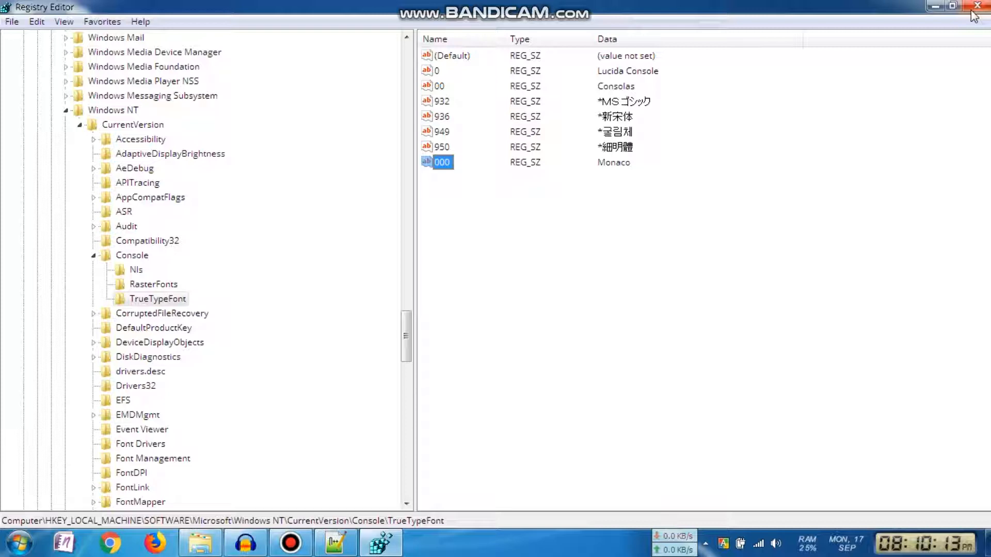
pyautogui.click(979, 6)
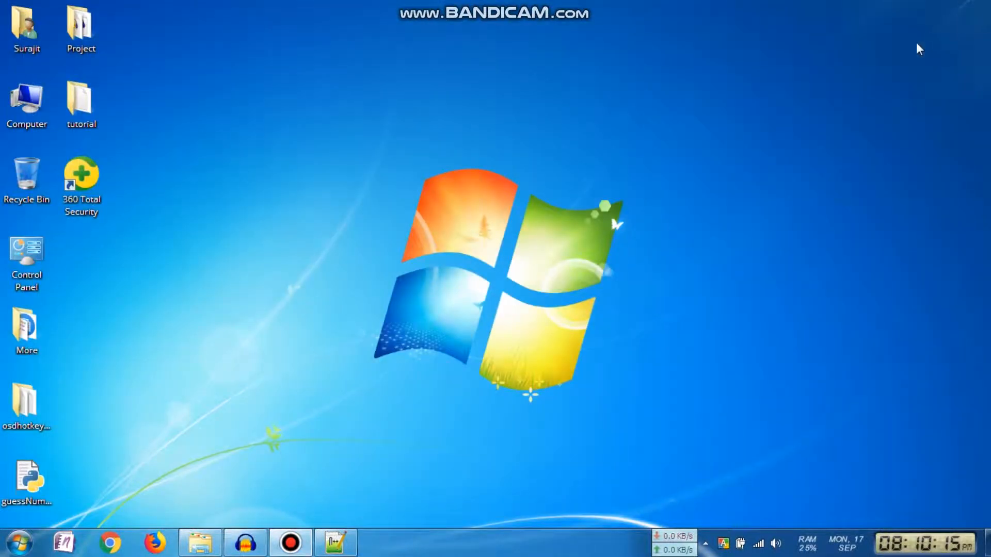
pyautogui.moveTo(482, 300)
pyautogui.write('c')
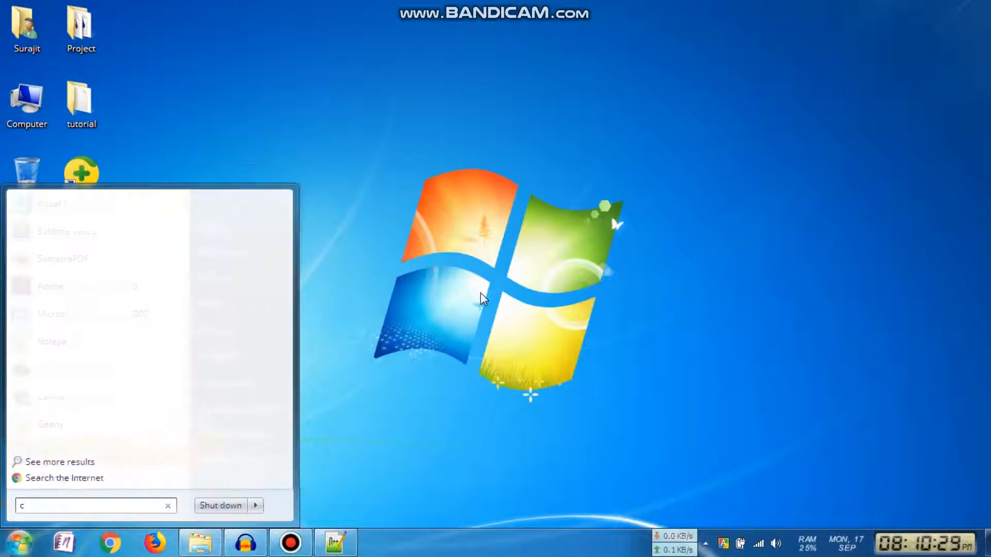
# - Search cmd in the Start menu and launch Command Prompt
pyautogui.write('md')
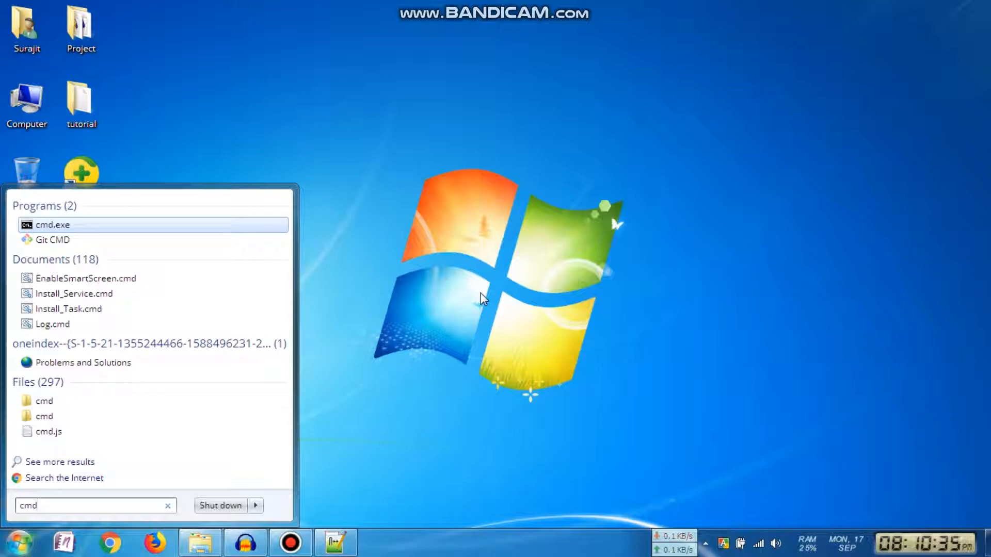
pyautogui.click(54, 224)
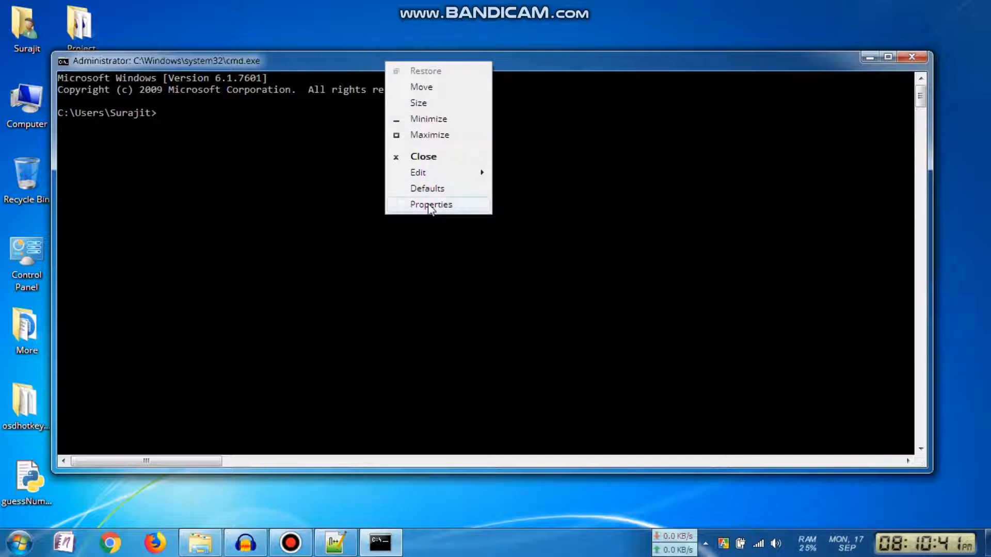
# - In the console's Font properties choose Monaco at size 20 and apply it
pyautogui.click(431, 205)
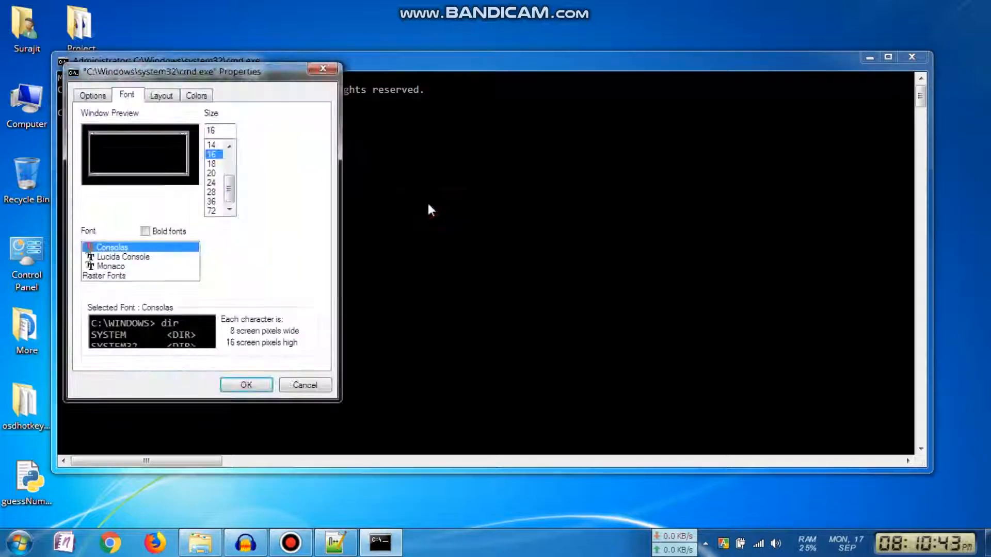
pyautogui.click(111, 266)
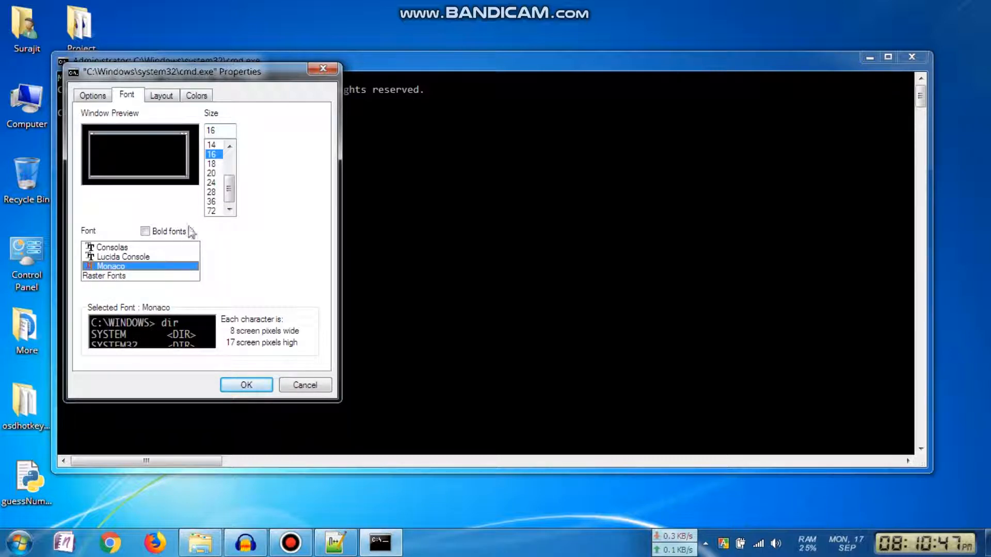
pyautogui.click(211, 173)
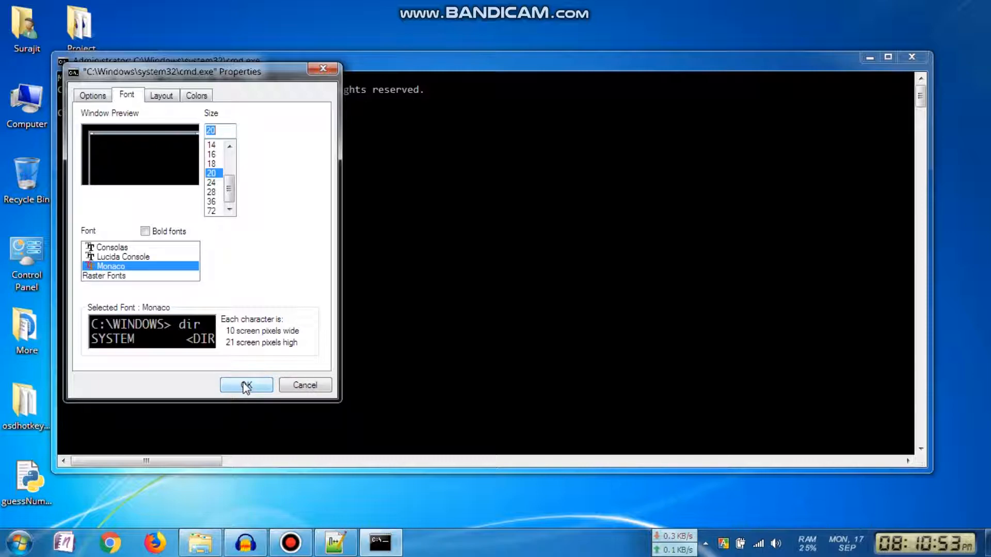
pyautogui.click(246, 385)
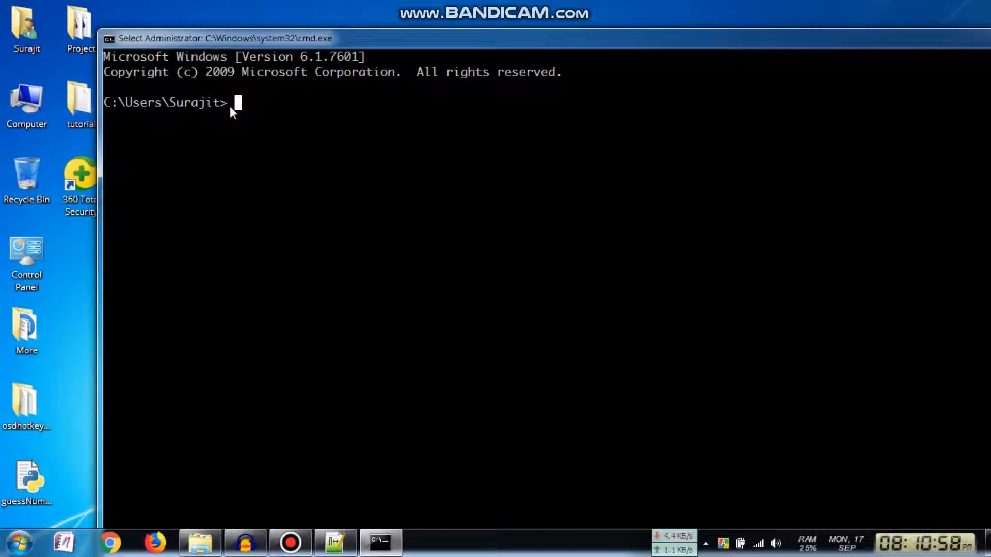
# - Run echo "Hello world!" to see the Monaco output, then close the console
pyautogui.write('ech')
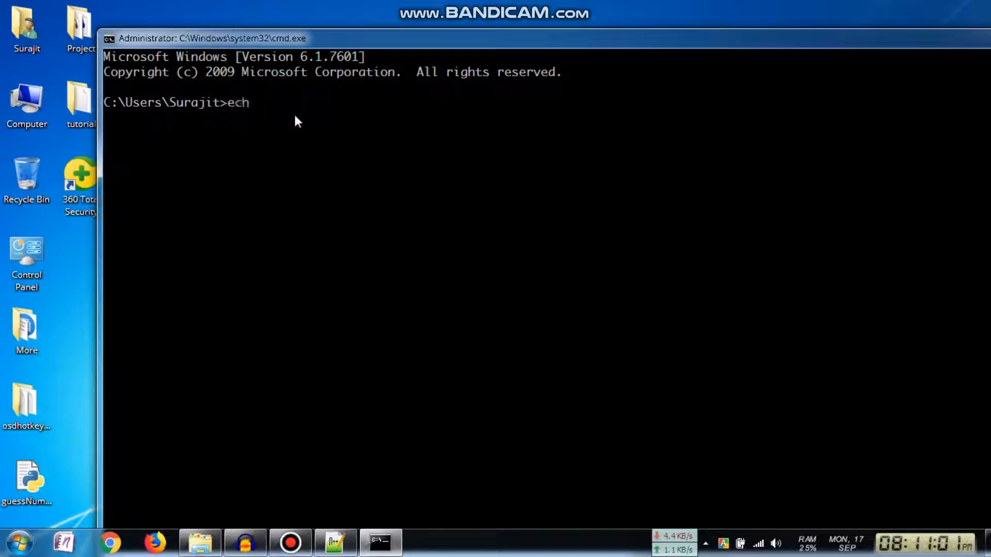
pyautogui.write('o "Hell')
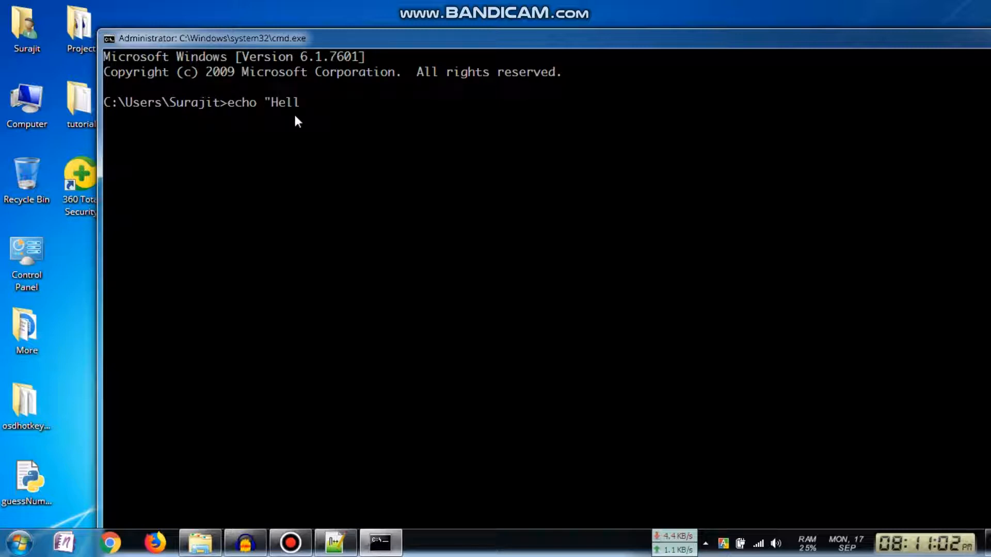
pyautogui.write('o world!"')
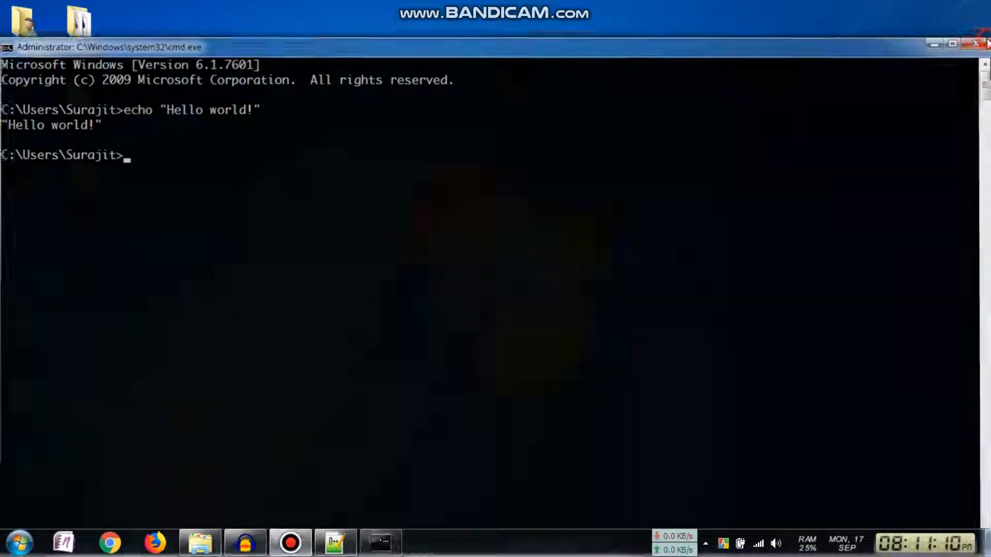
pyautogui.click(972, 43)
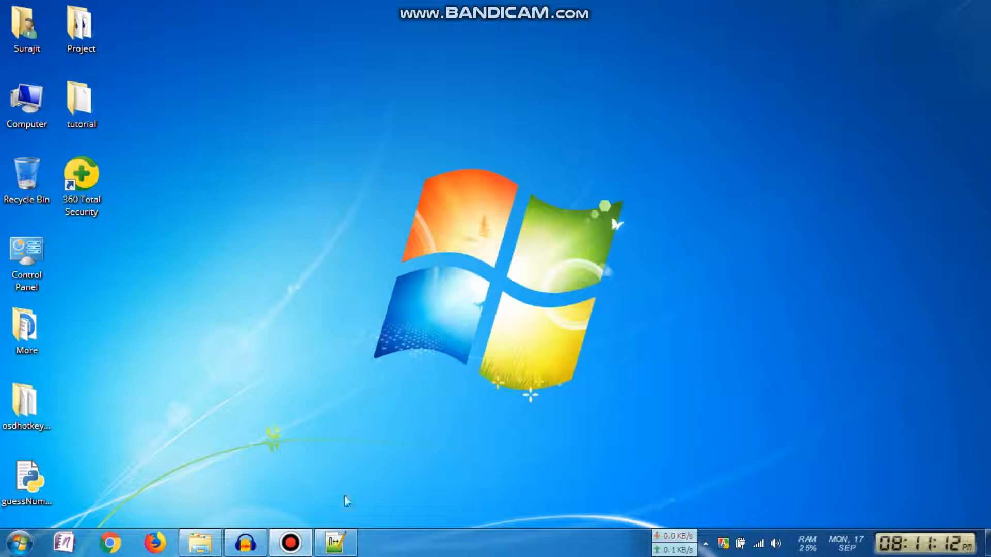